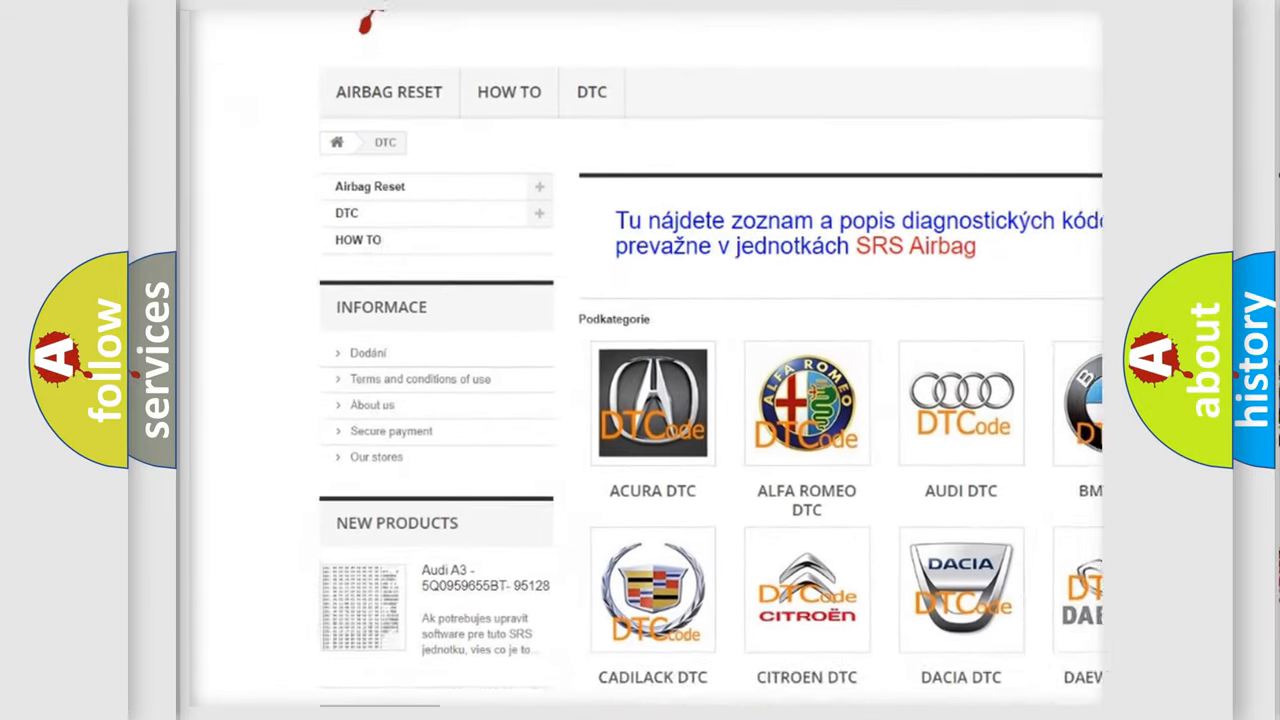
scroll("down", 3)
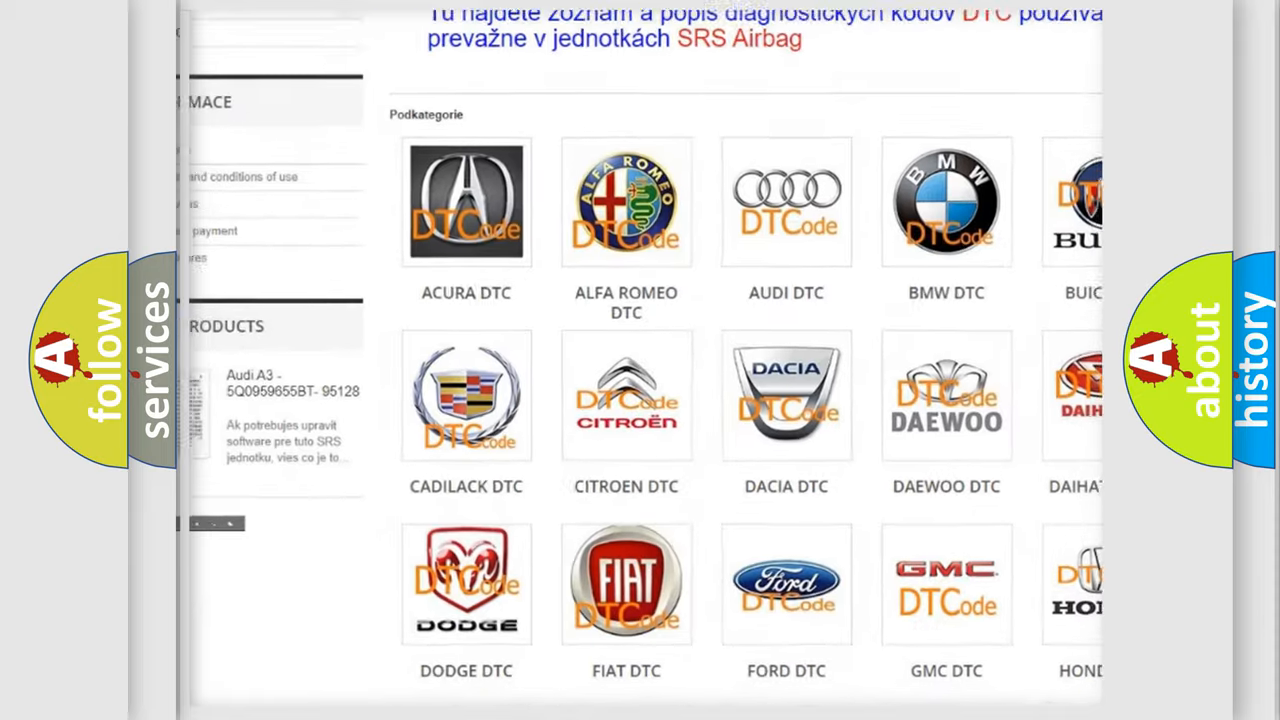
scroll("down", 3)
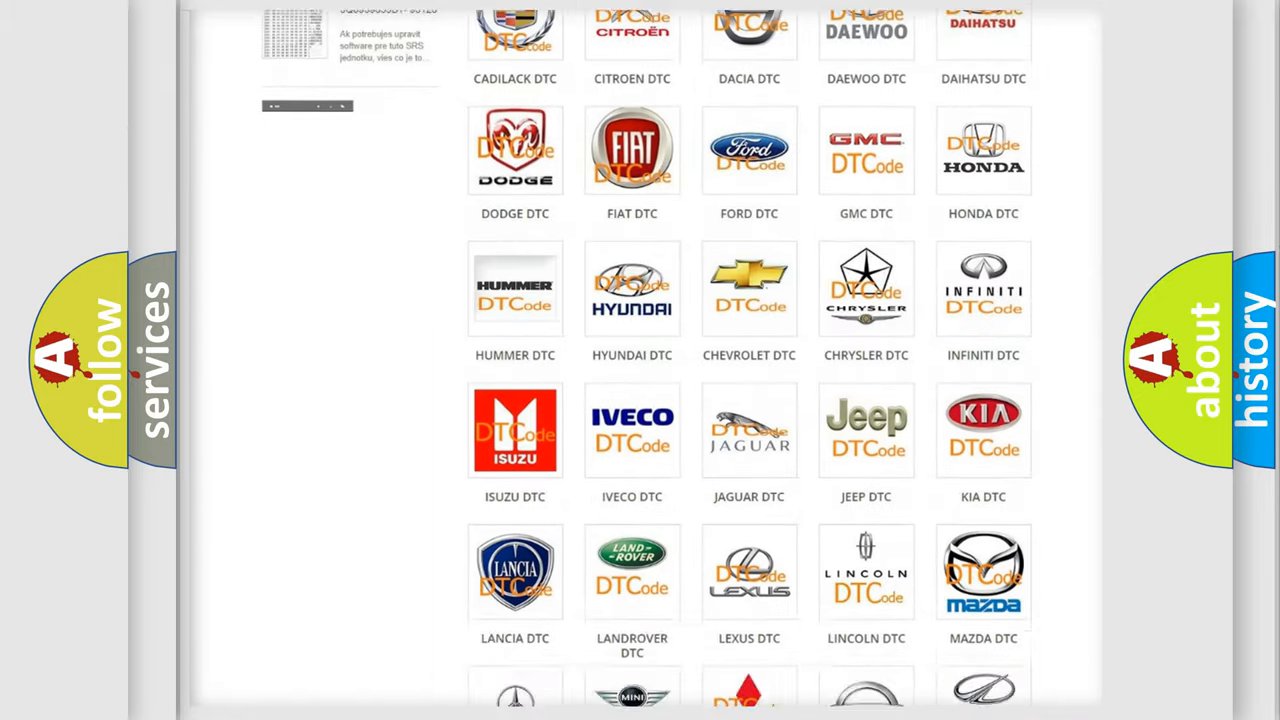
scroll("down", 3)
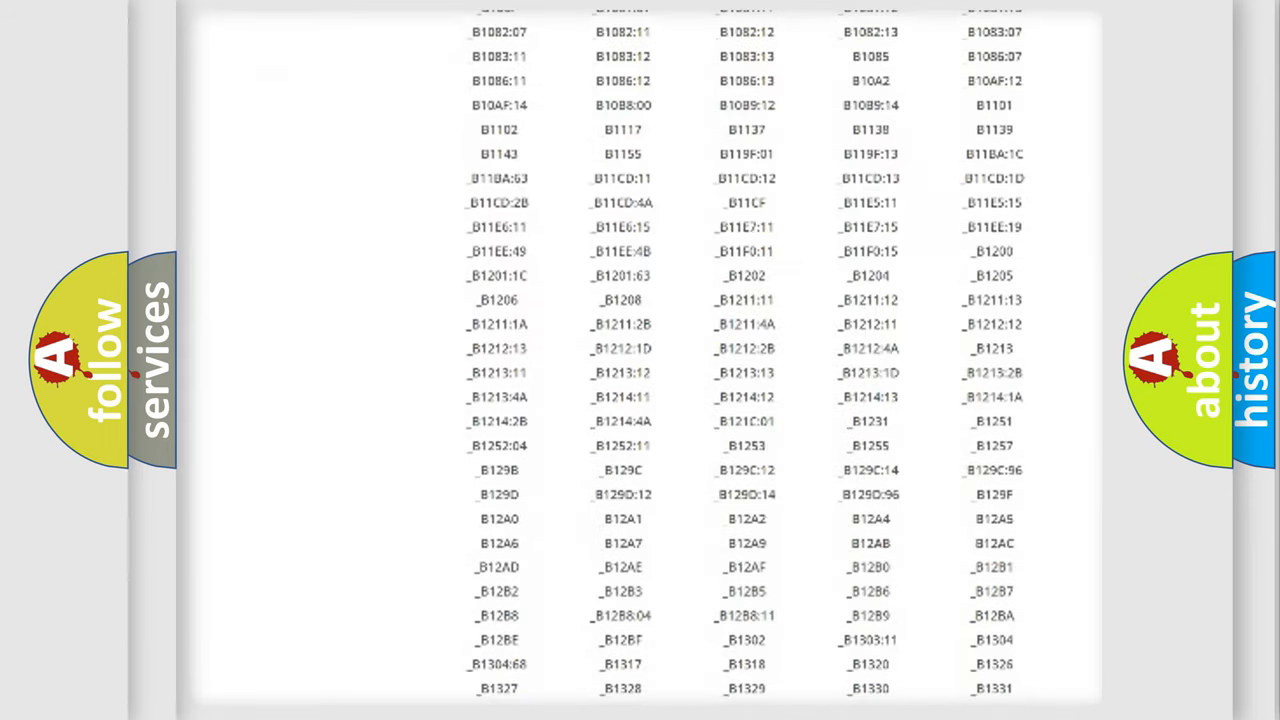
scroll("down", 3)
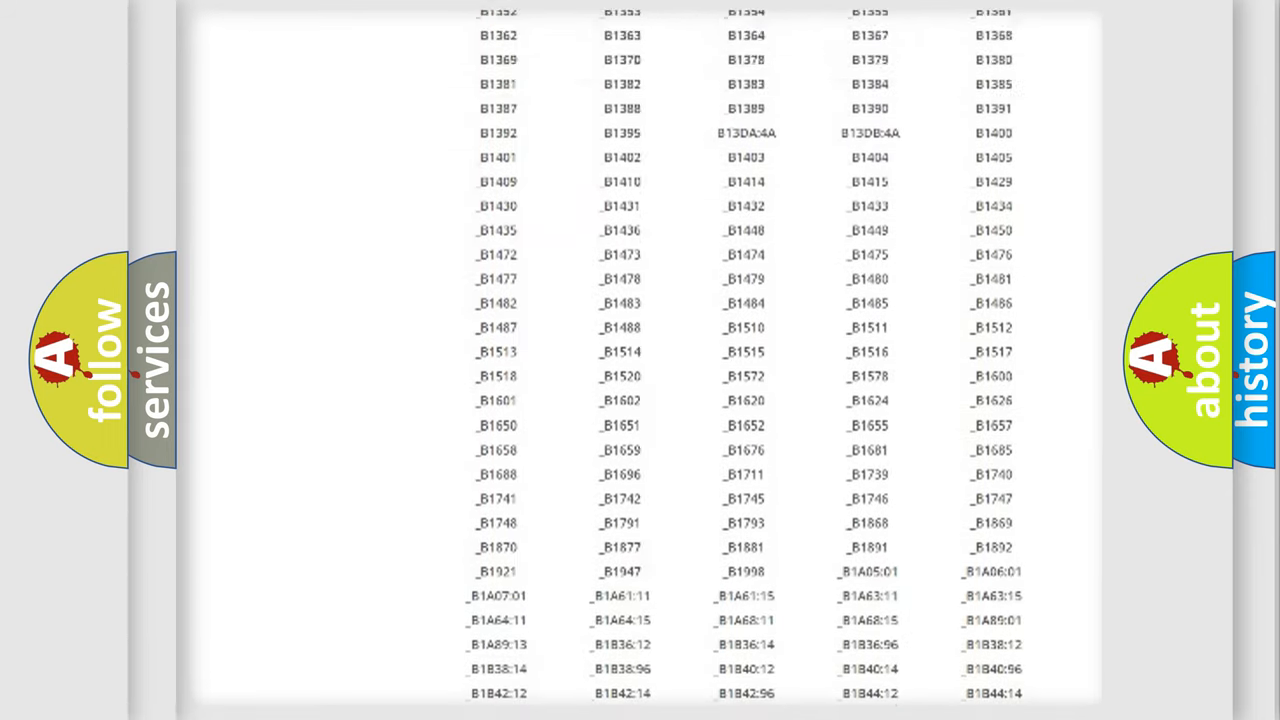
scroll("up", 3)
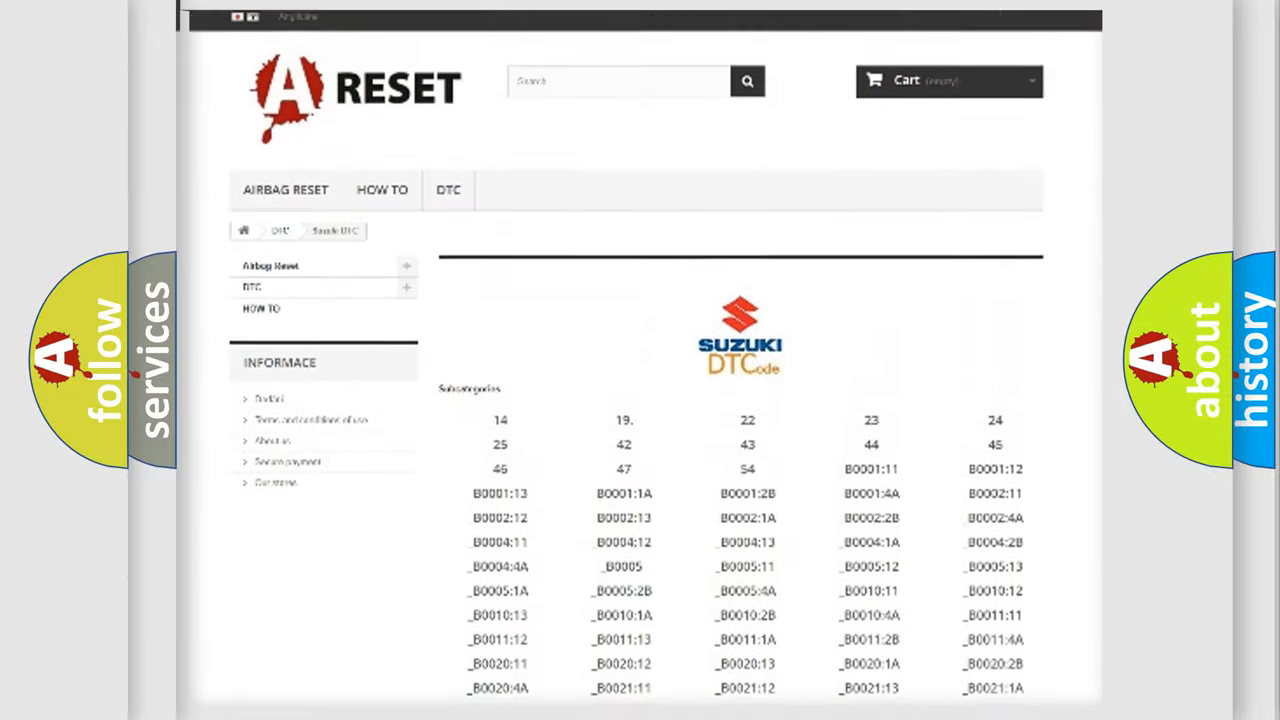